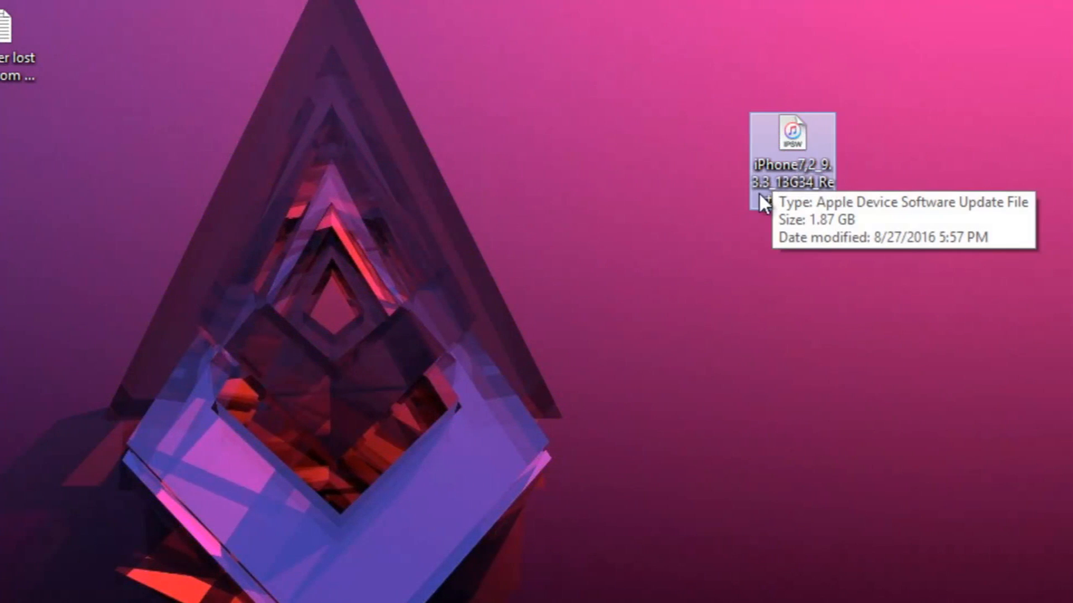
mouse_move(796, 296)
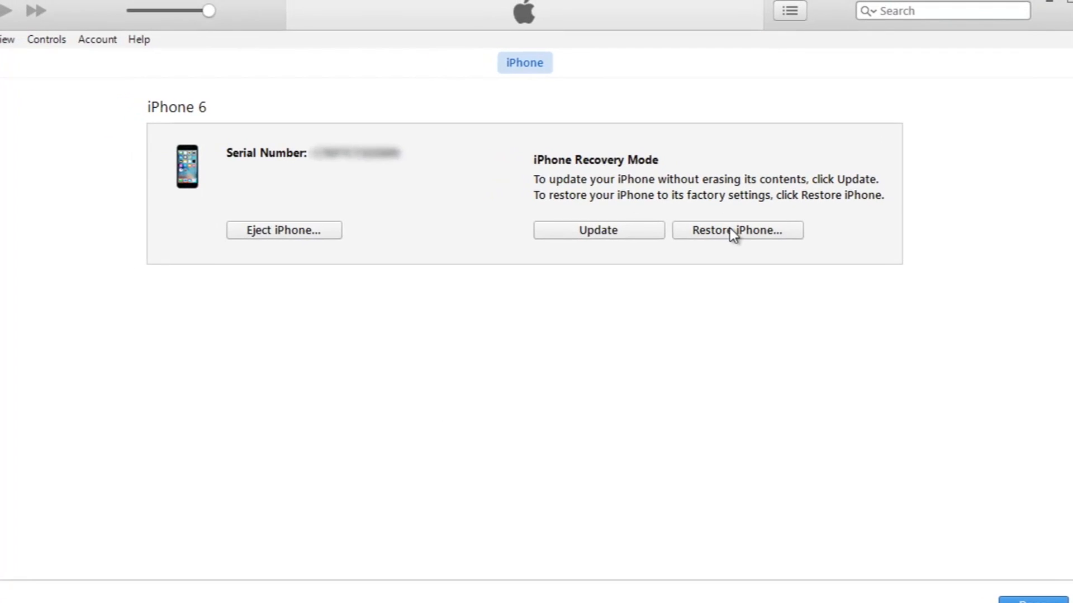
Load iPhone7,2_9.3.3_13G34_Restore.ipsw from the Desktop as the iPhone's restore file.
click(737, 230)
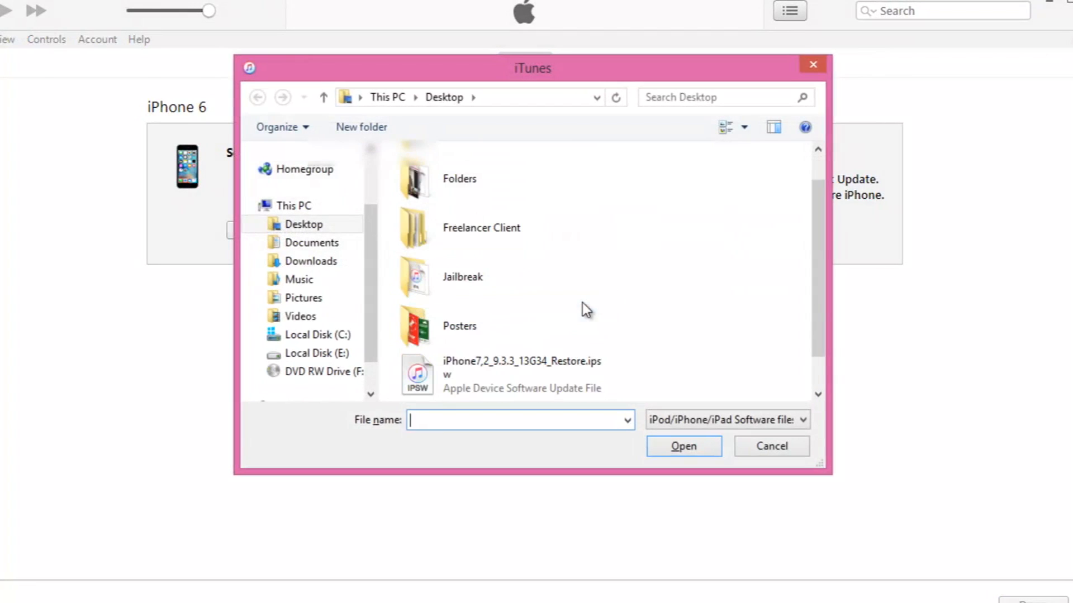
click(522, 373)
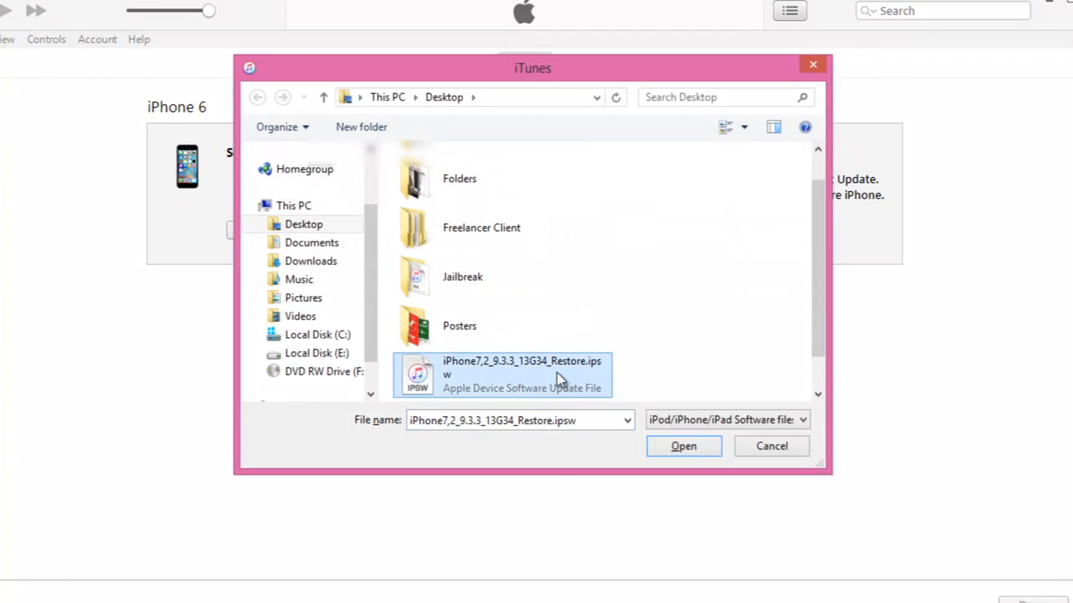
click(684, 446)
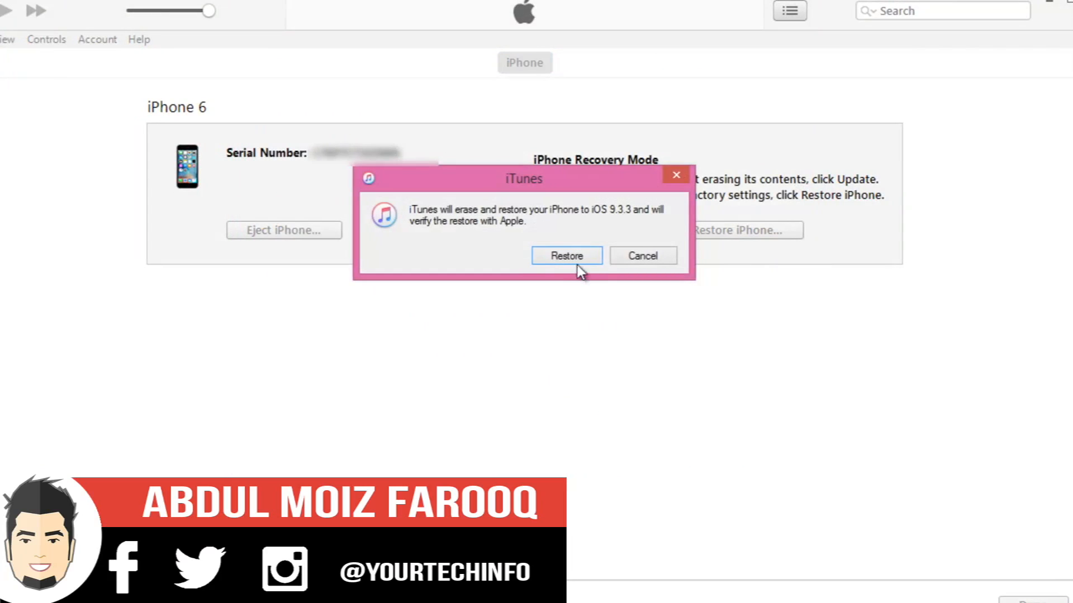
click(566, 255)
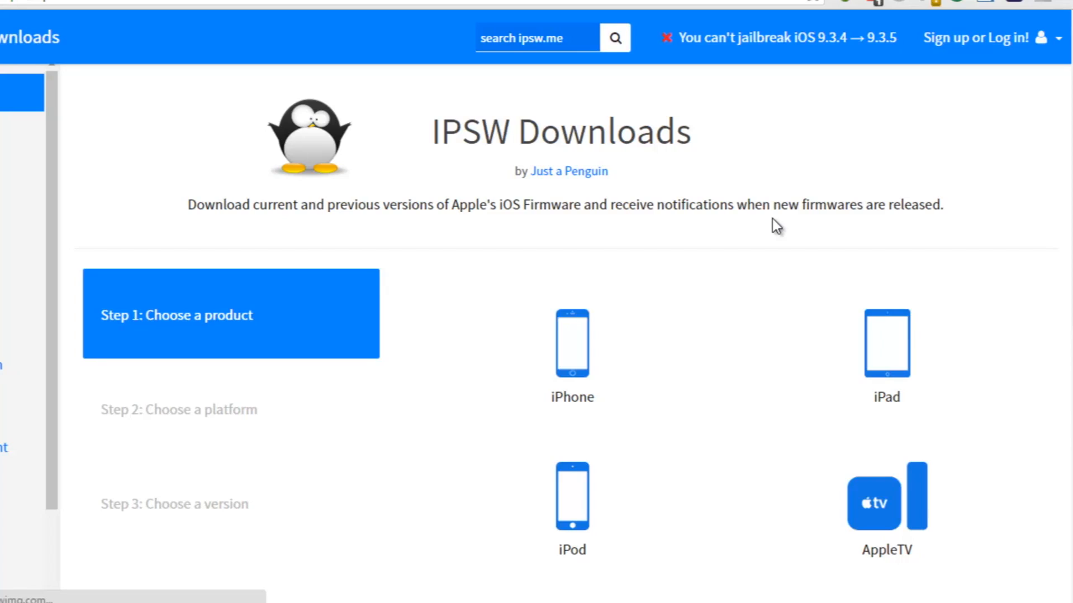
mouse_move(578, 346)
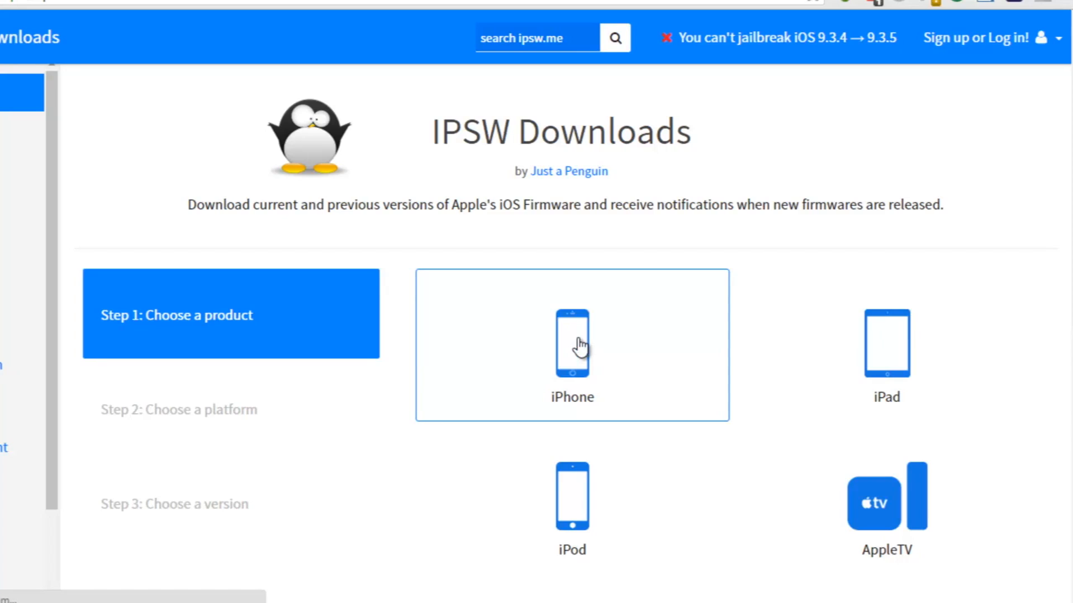
On ipsw.me, choose iPhone, then iPhone 6s, to list its firmware.
click(572, 346)
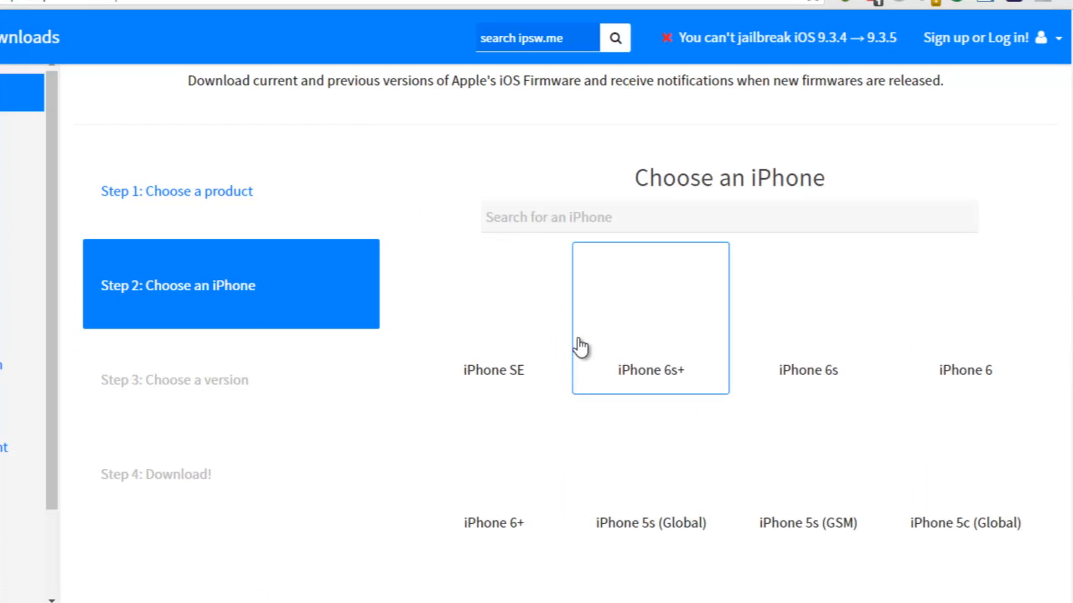
mouse_move(596, 342)
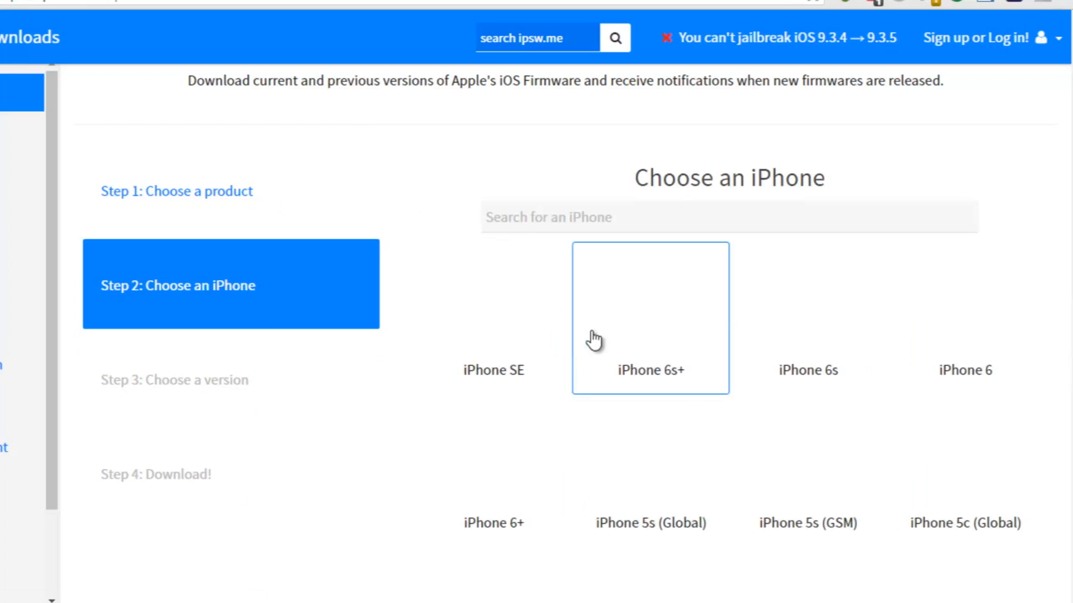
click(650, 328)
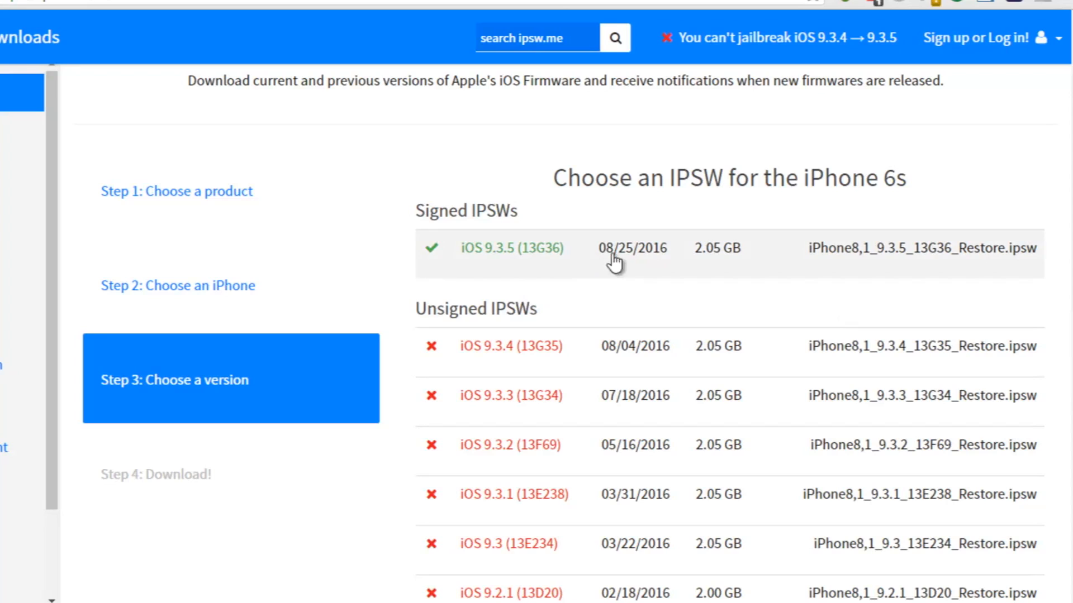
mouse_move(527, 282)
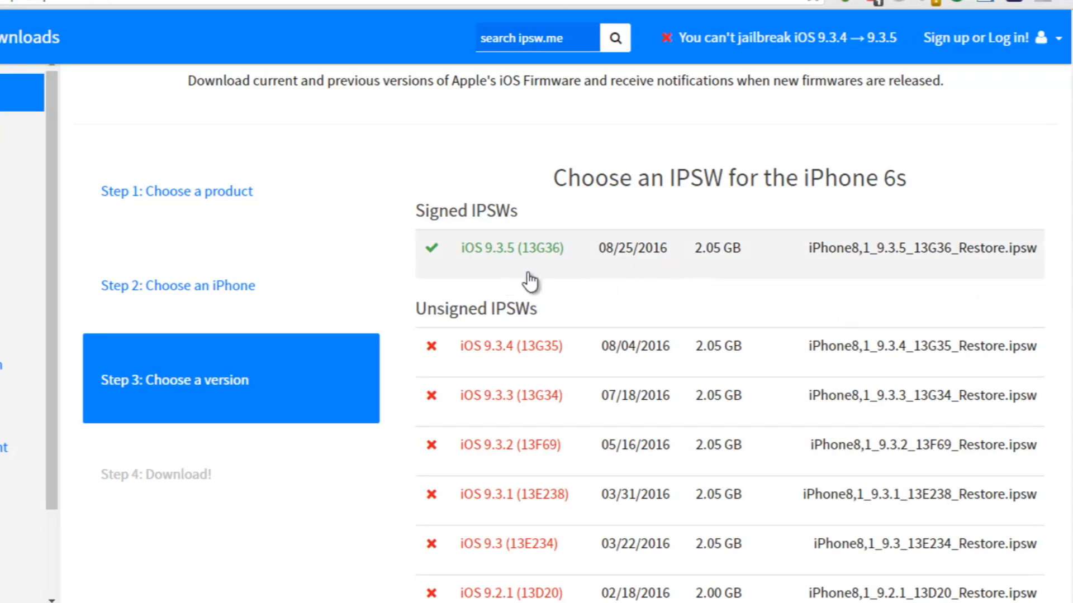